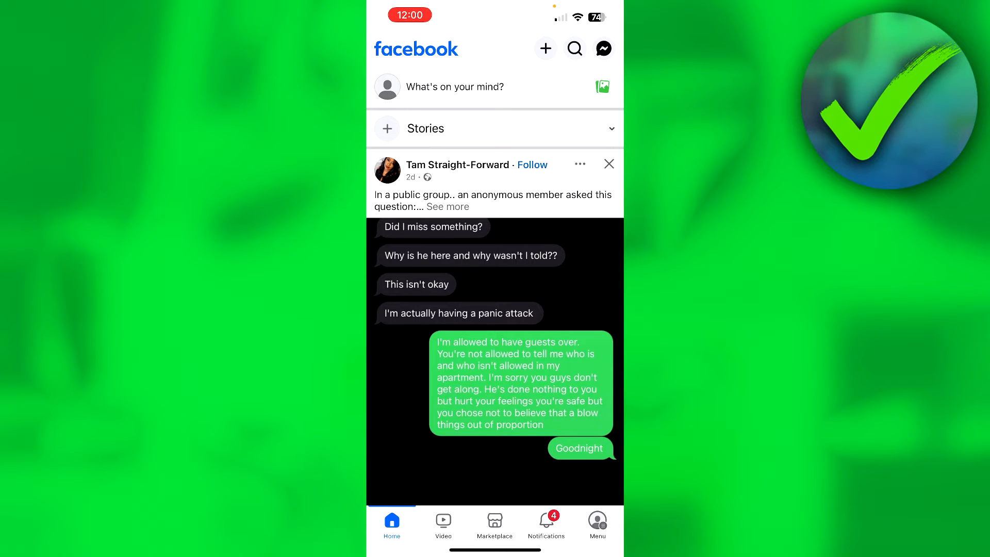
Switch from the home feed to the Menu page of shortcuts and features
click(598, 521)
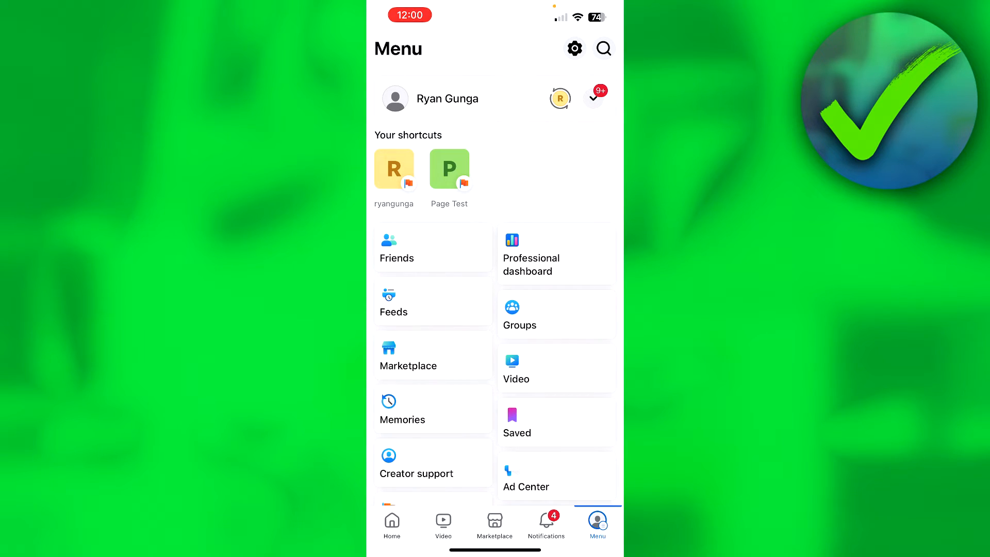
Reach the Personal details page listing contact info, birthday and identity options
click(574, 49)
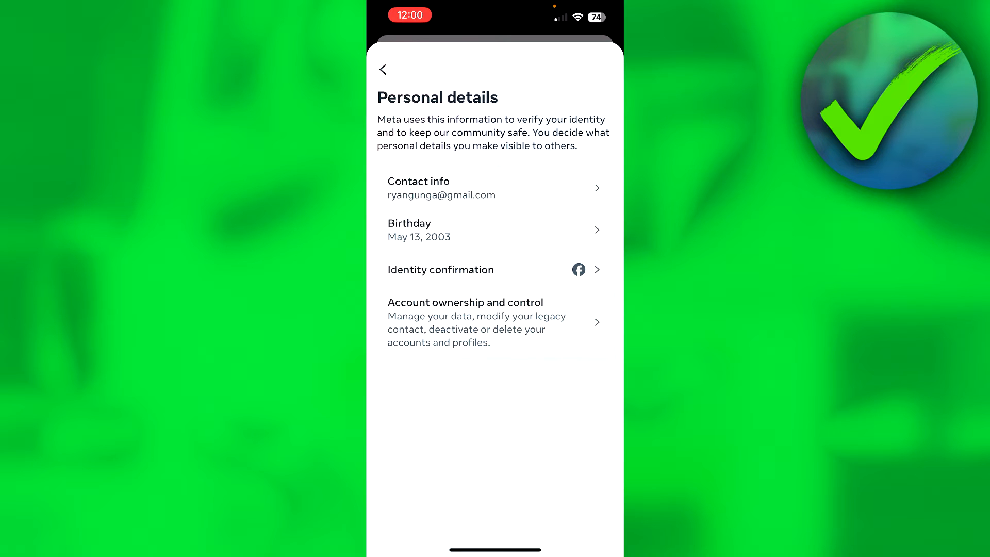
Go to Marketplace showing the For you listings of nearby items
click(491, 231)
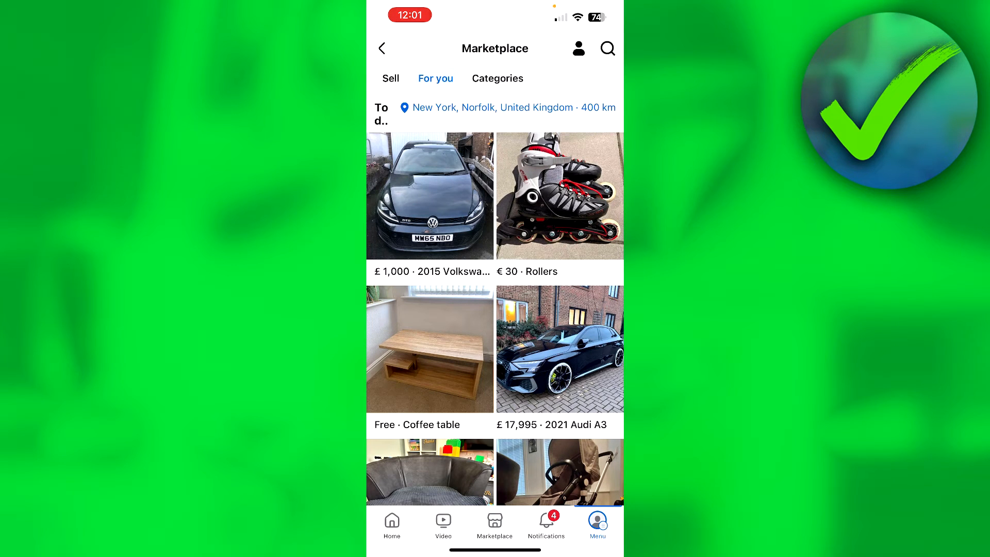
From Menu's Help & support, start Report a problem so the sheet appears over Marketplace
click(597, 523)
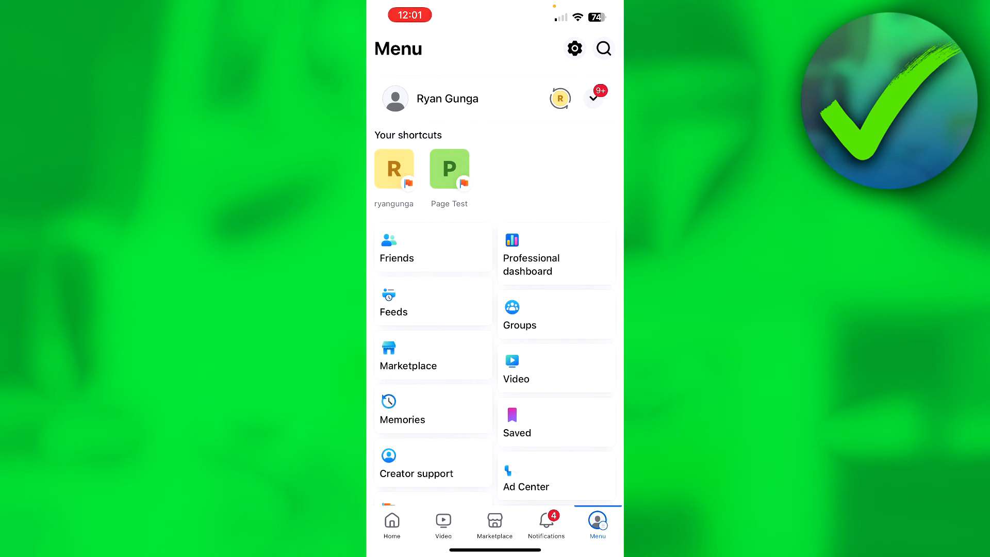
scroll(down, 3)
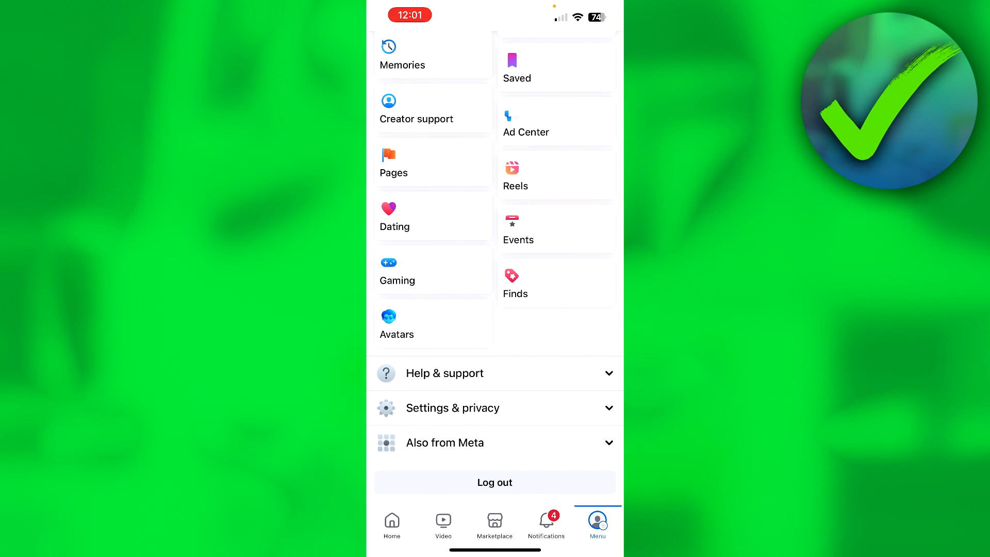
click(445, 373)
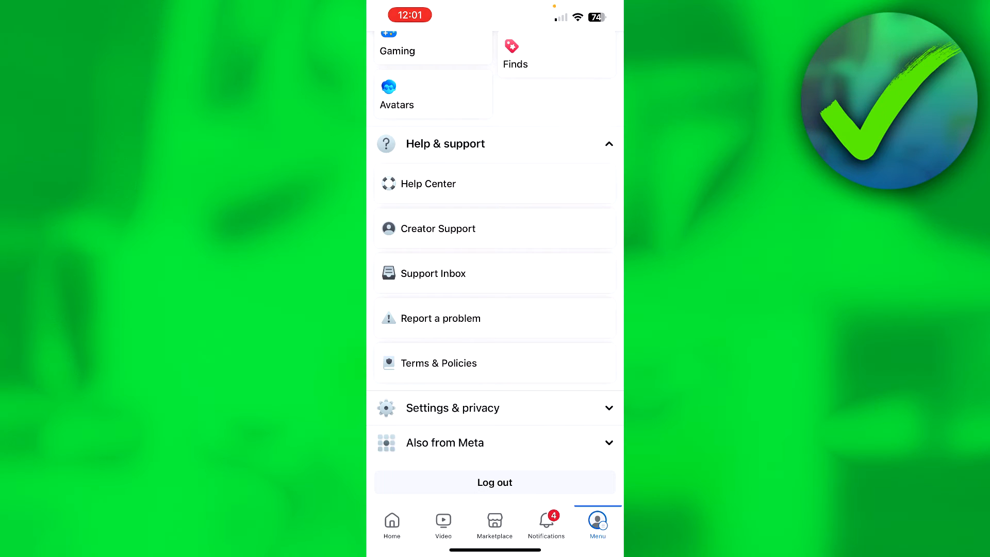
click(442, 318)
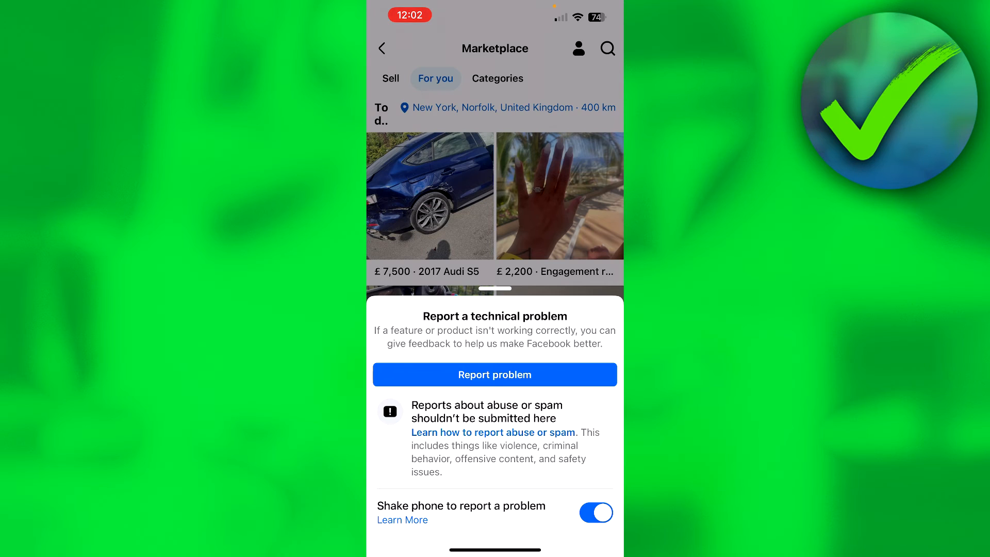
Begin the technical problem report, answer the logs question, reaching the form with the screenshot attached
click(496, 375)
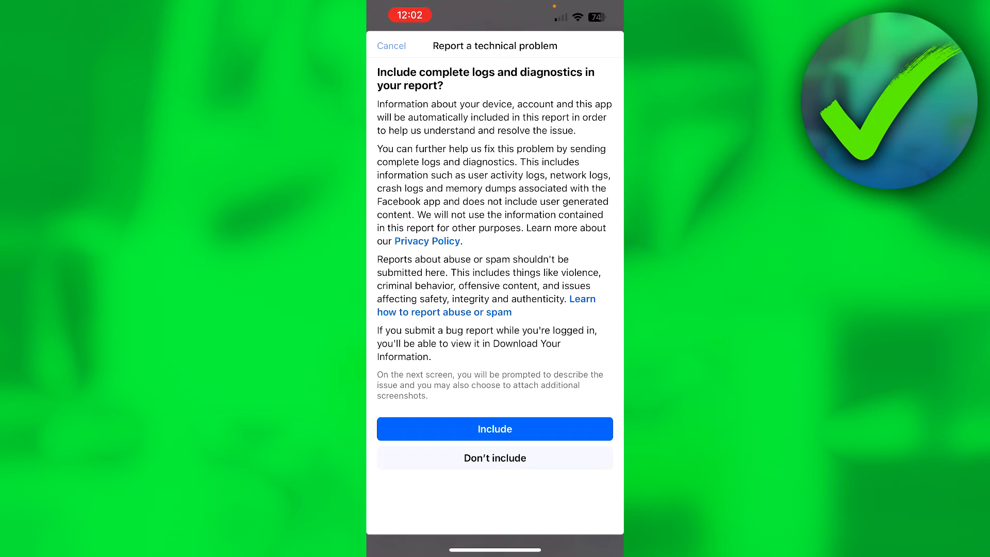
click(495, 428)
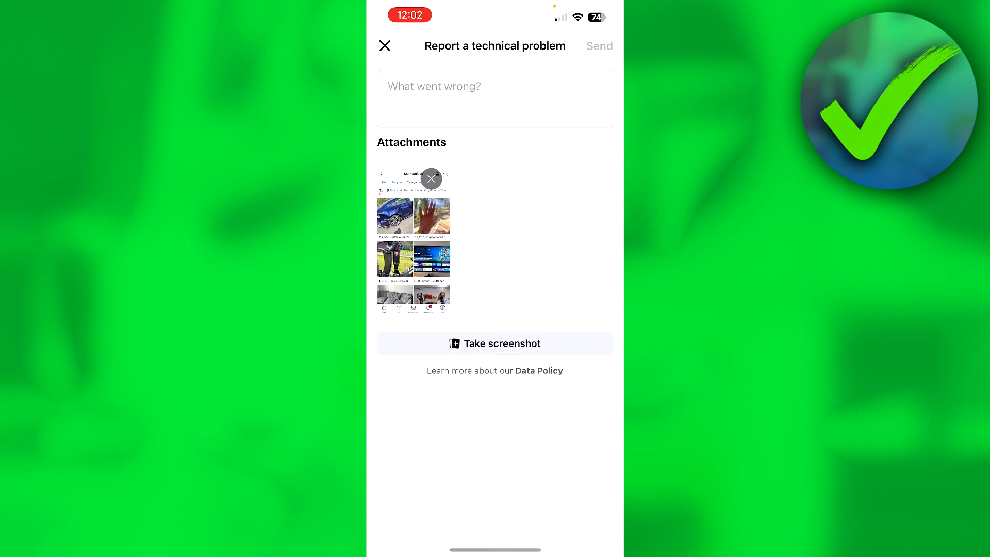